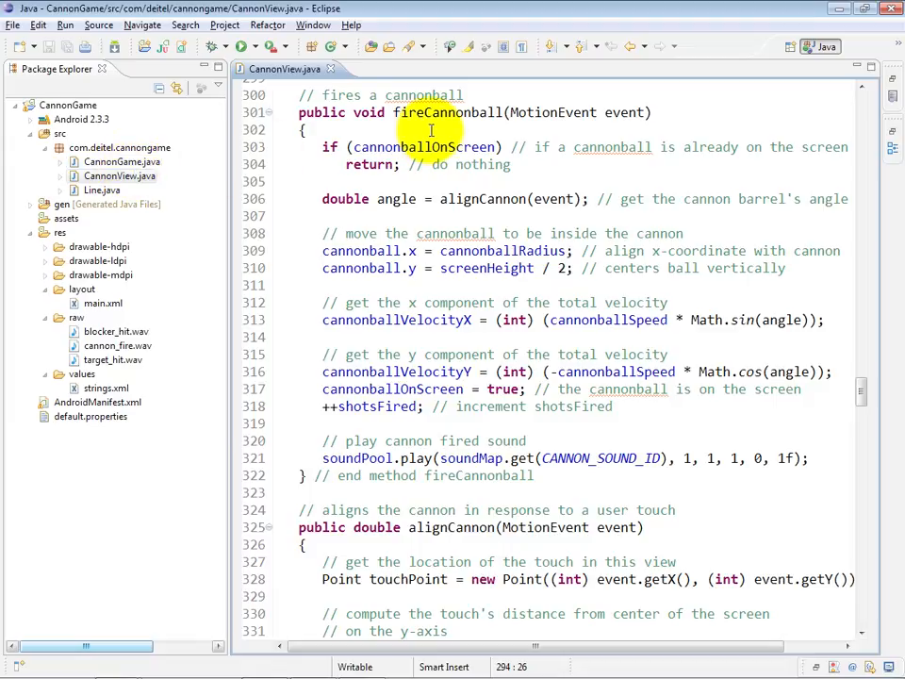
mouse_move(587, 122)
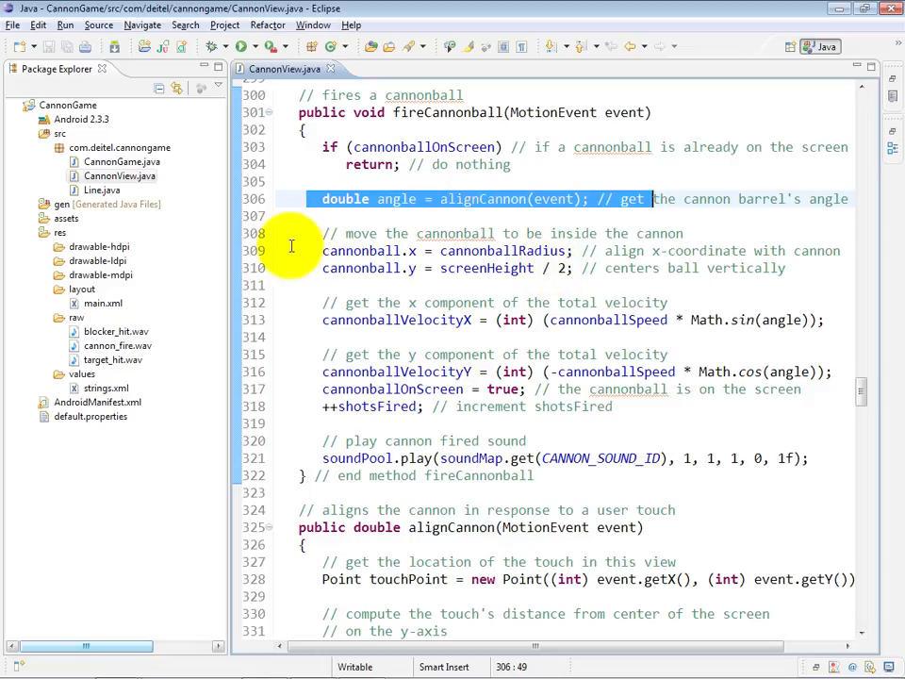
mouse_move(281, 268)
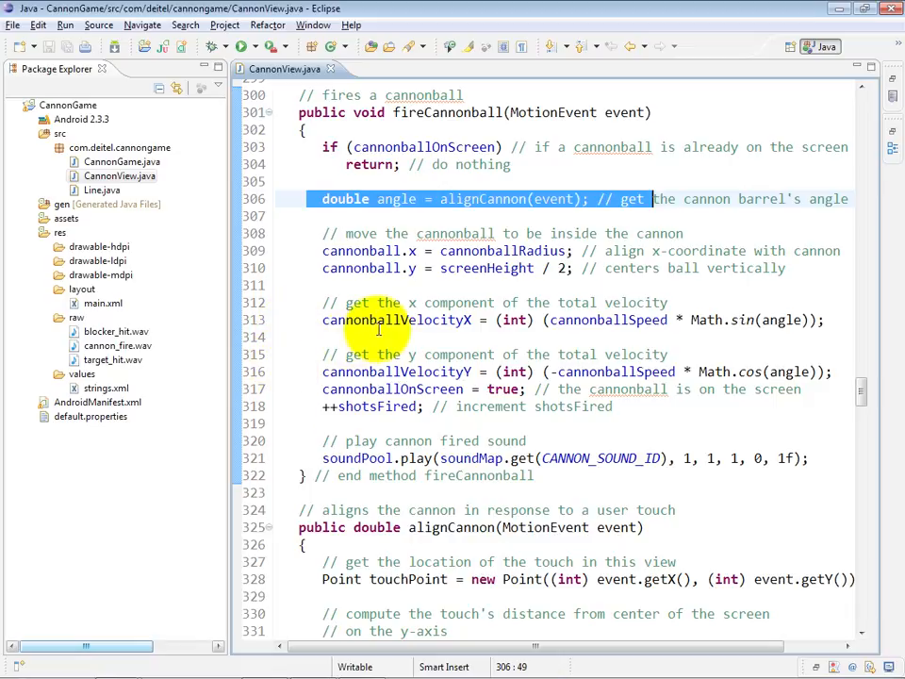
mouse_move(419, 372)
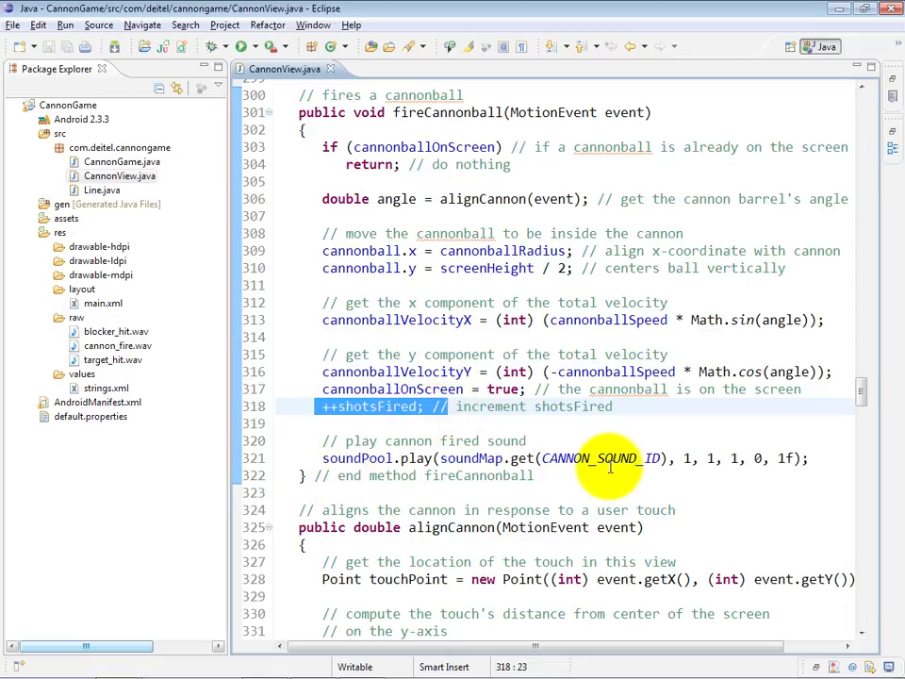
mouse_move(483, 441)
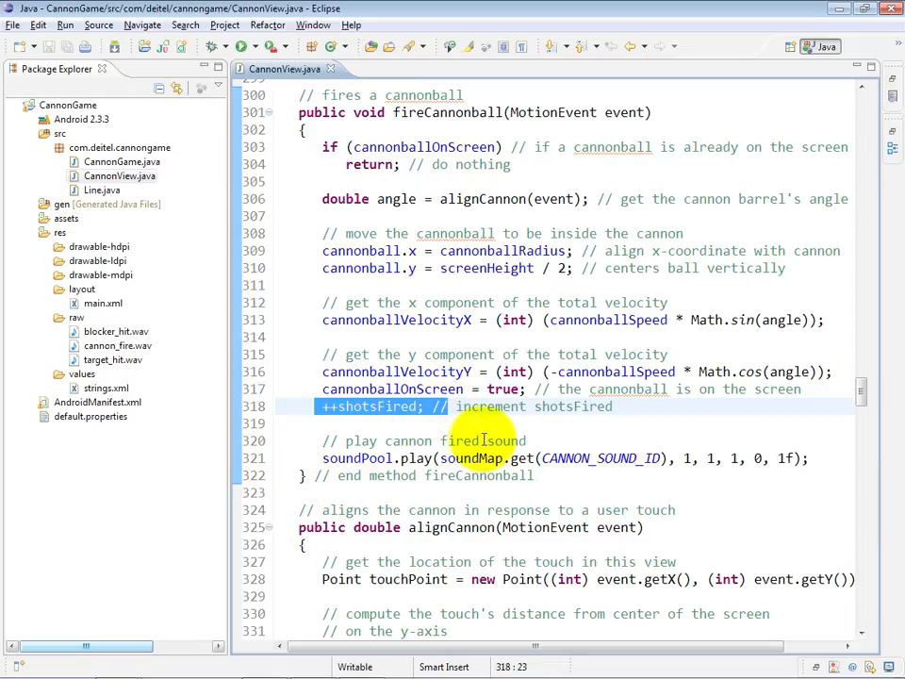